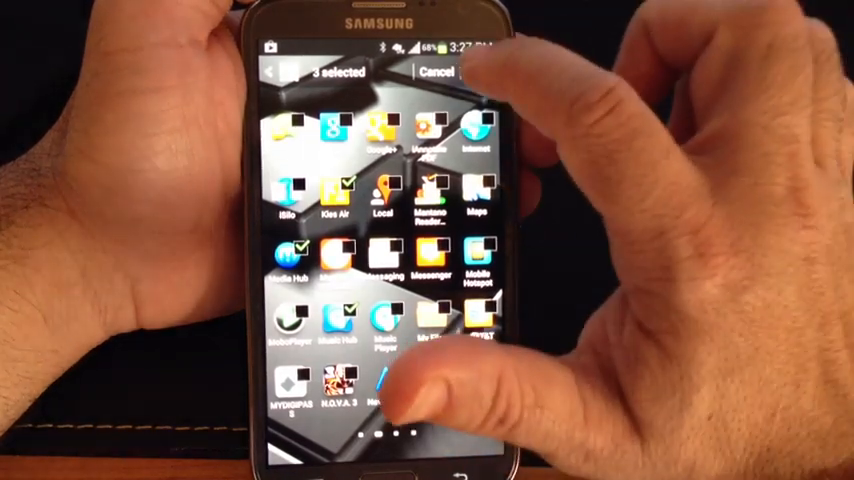
Confirm hiding Kies Air, Media Hub and Music Hub from the app drawer
click(437, 72)
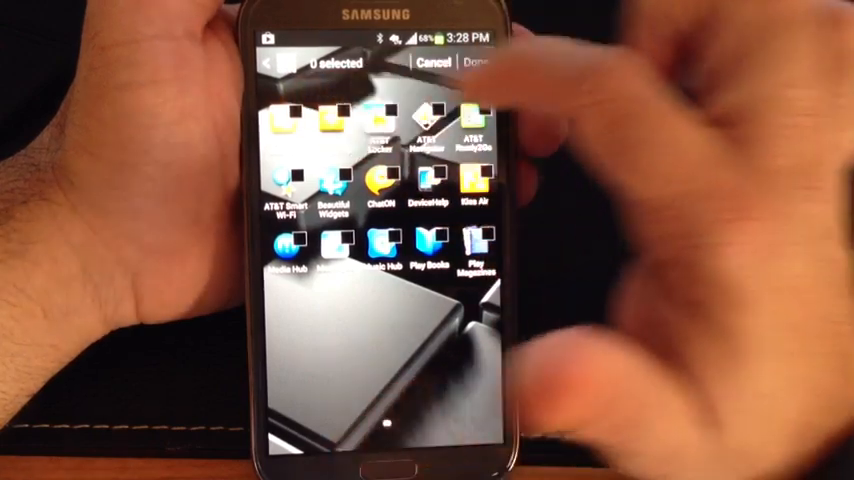
Check Kies Air in the hidden applications list to unhide it
click(484, 185)
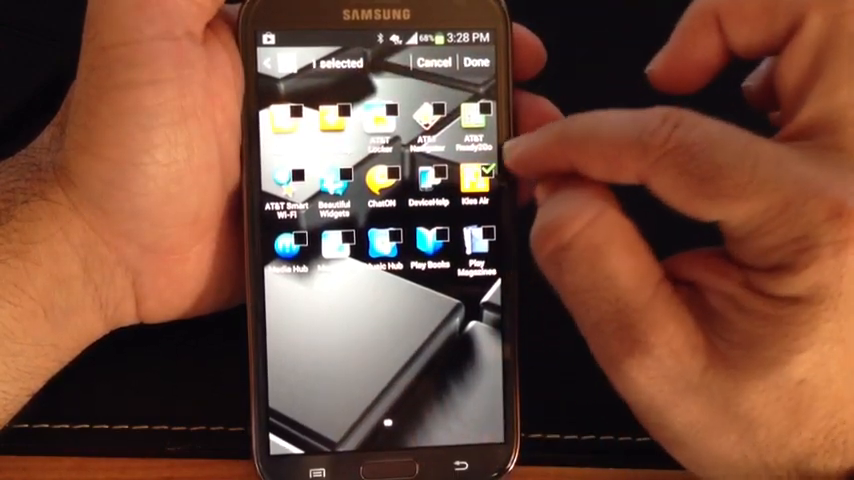